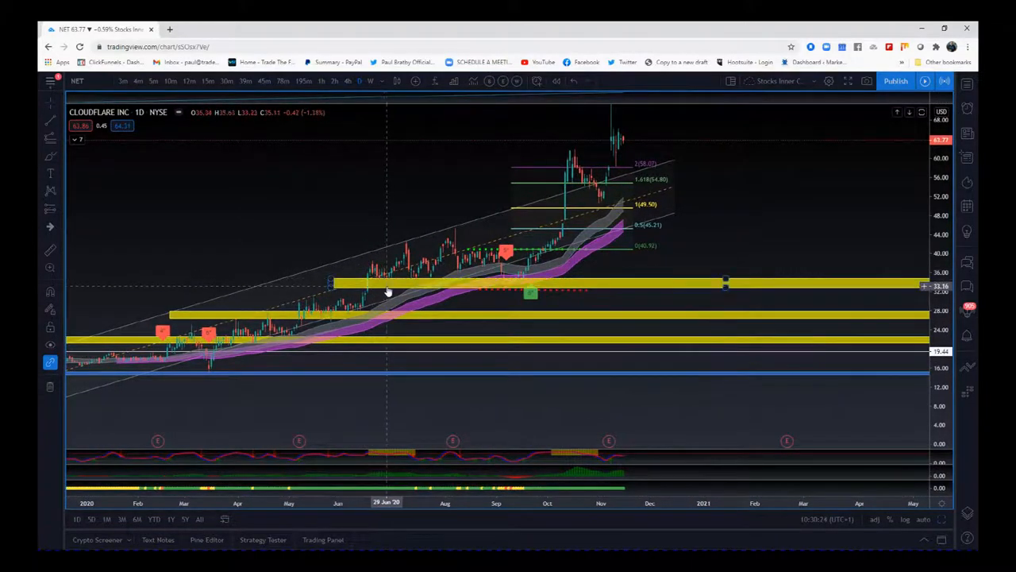
pyautogui.moveTo(410, 283)
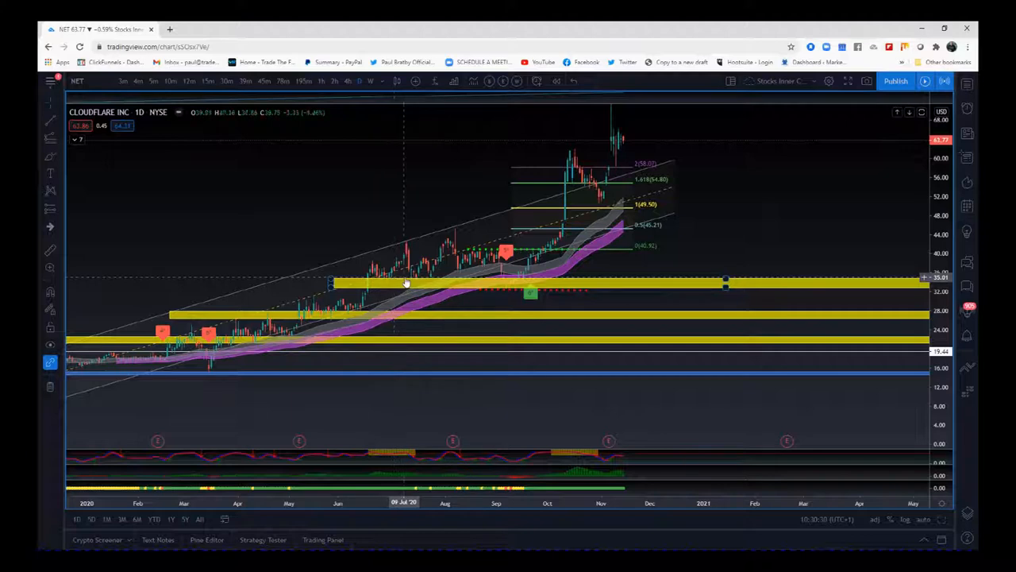
# Zoom the Cloudflare daily chart onto the July–November 2020 breakout with its Fibonacci extension levels.
pyautogui.moveTo(408, 283); pyautogui.dragTo(409, 286)
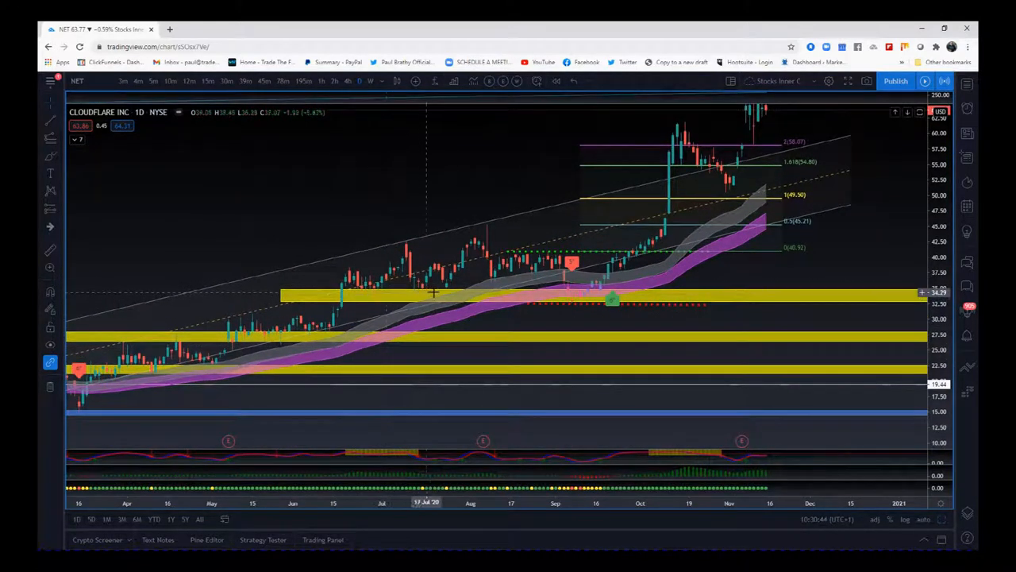
pyautogui.moveTo(564, 294)
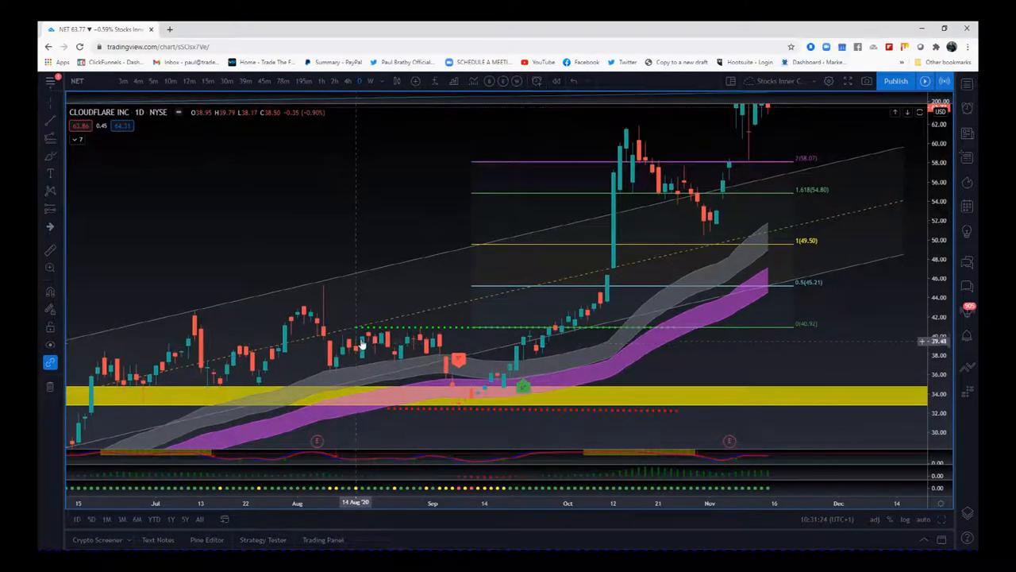
pyautogui.moveTo(421, 336)
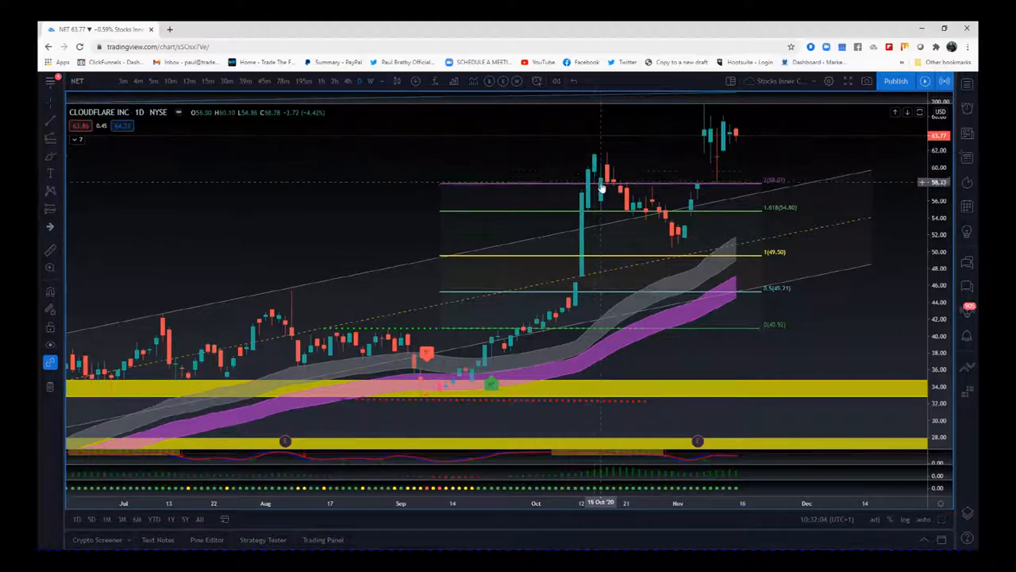
pyautogui.moveTo(580, 223)
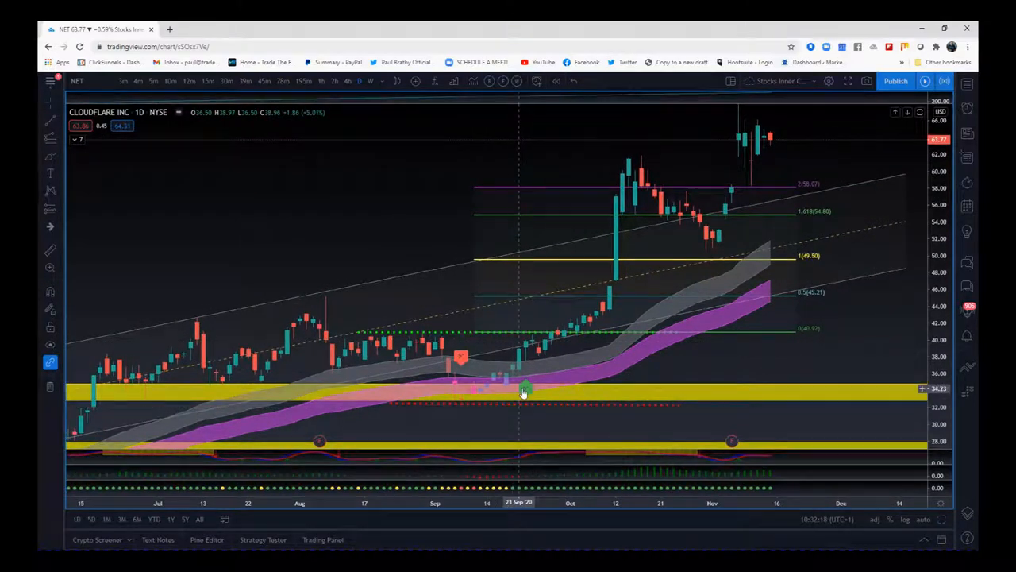
pyautogui.moveTo(532, 377)
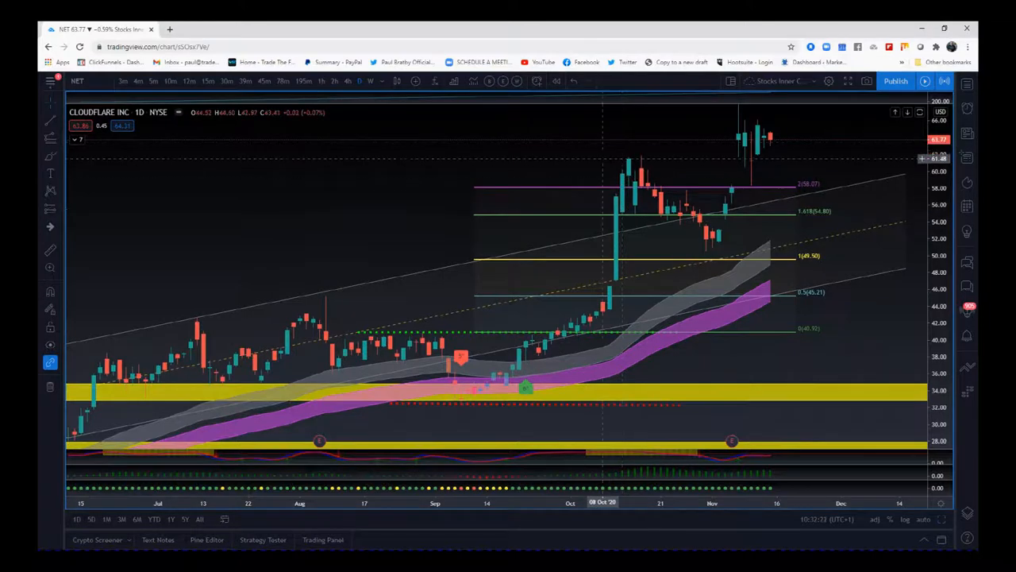
pyautogui.moveTo(635, 206)
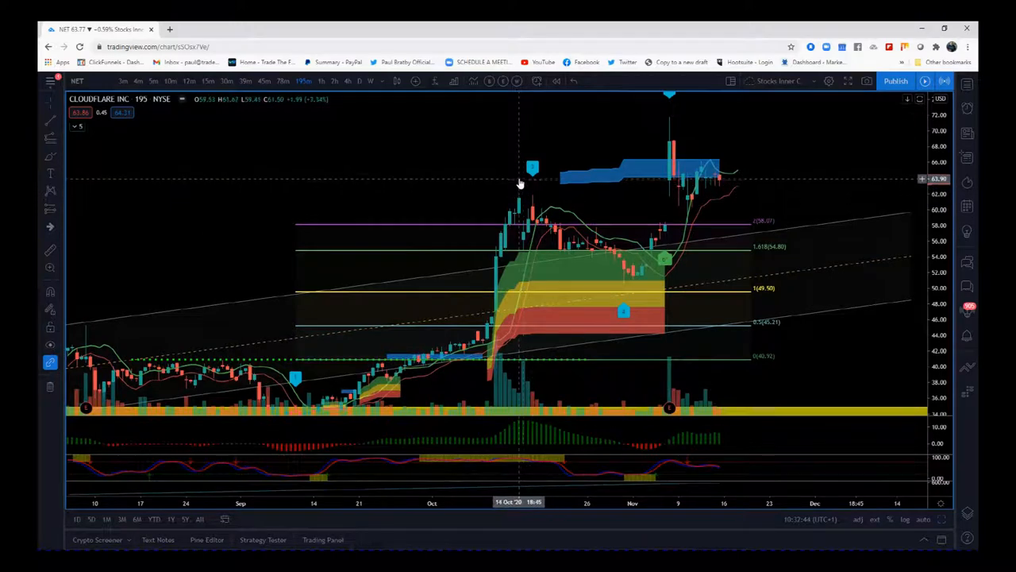
pyautogui.moveTo(563, 262)
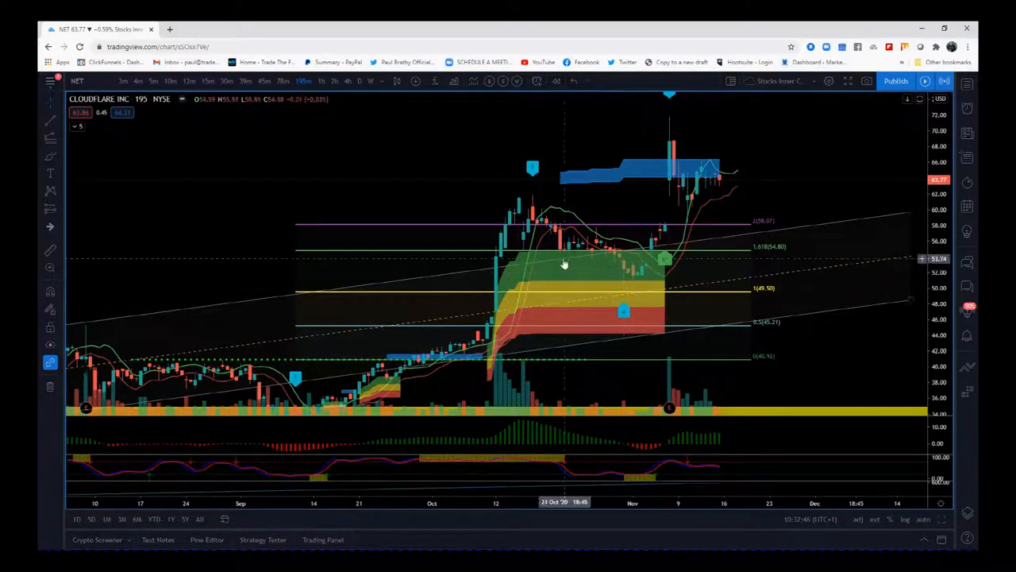
pyautogui.moveTo(586, 268)
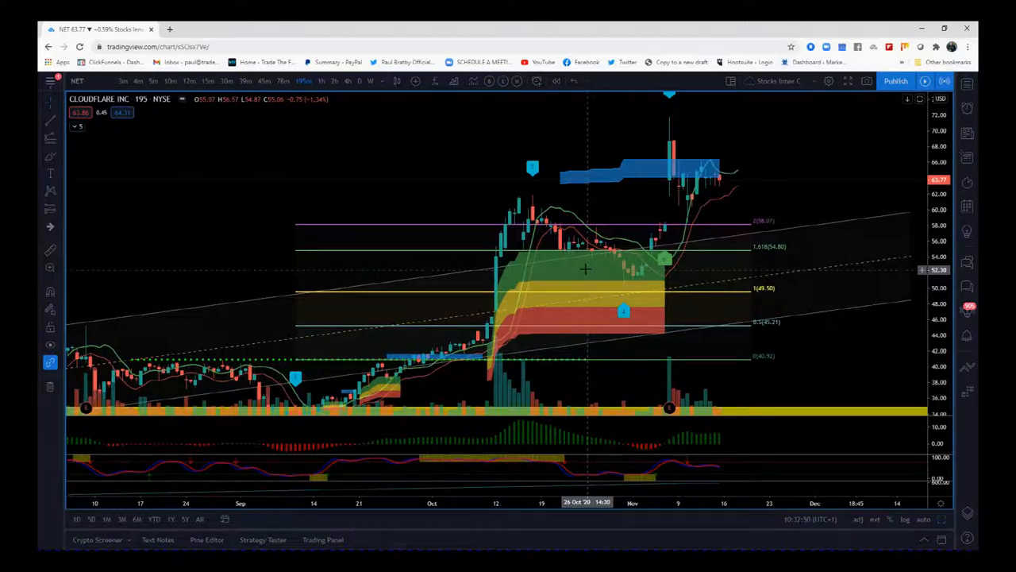
pyautogui.moveTo(627, 276)
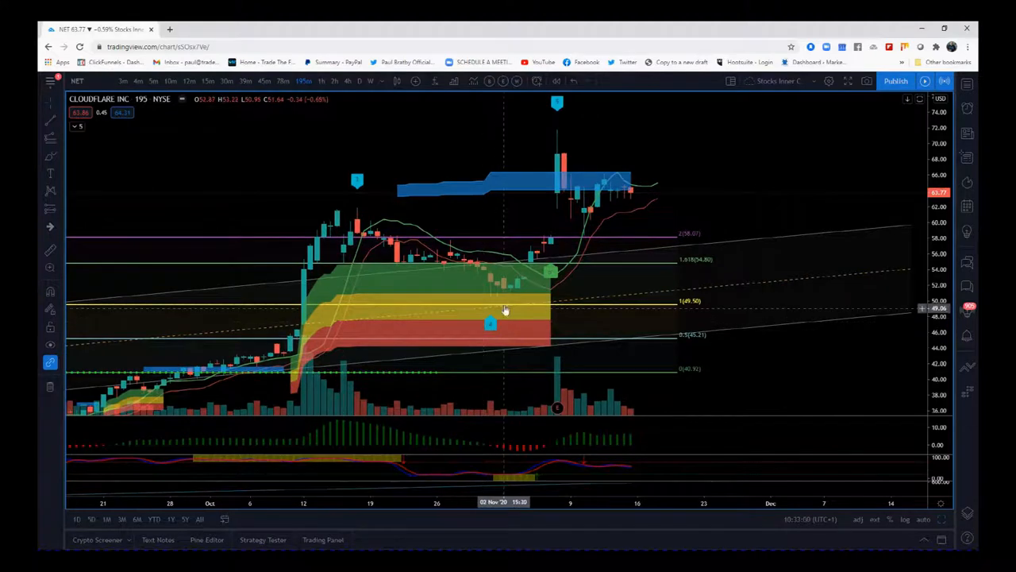
pyautogui.moveTo(528, 273)
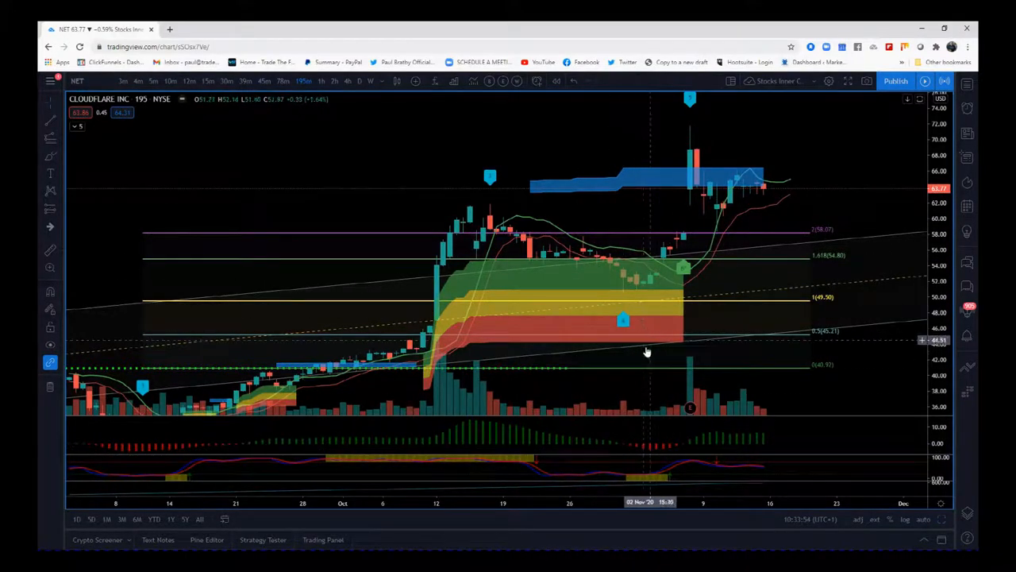
pyautogui.moveTo(578, 265)
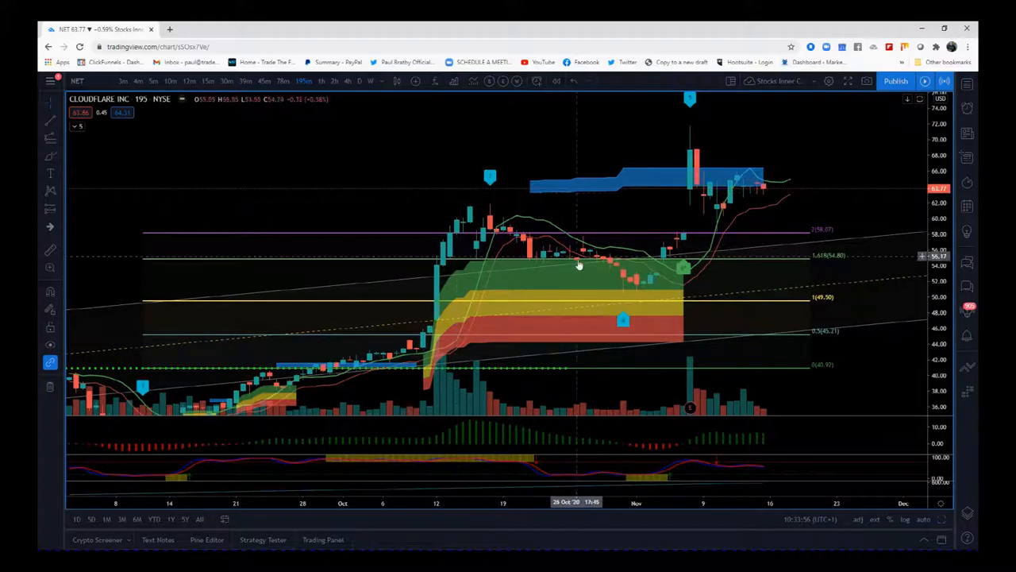
pyautogui.moveTo(631, 309)
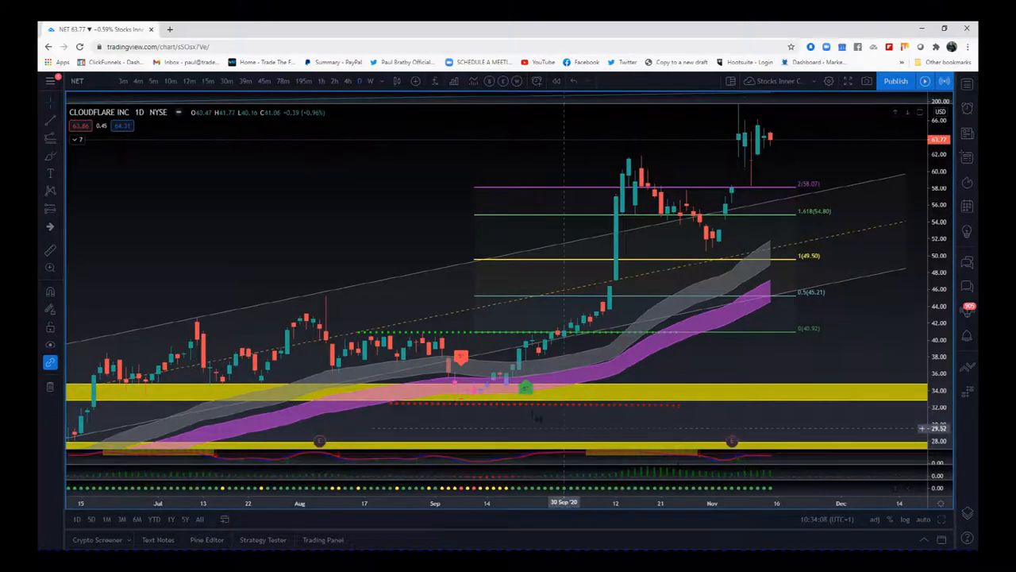
pyautogui.moveTo(526, 353)
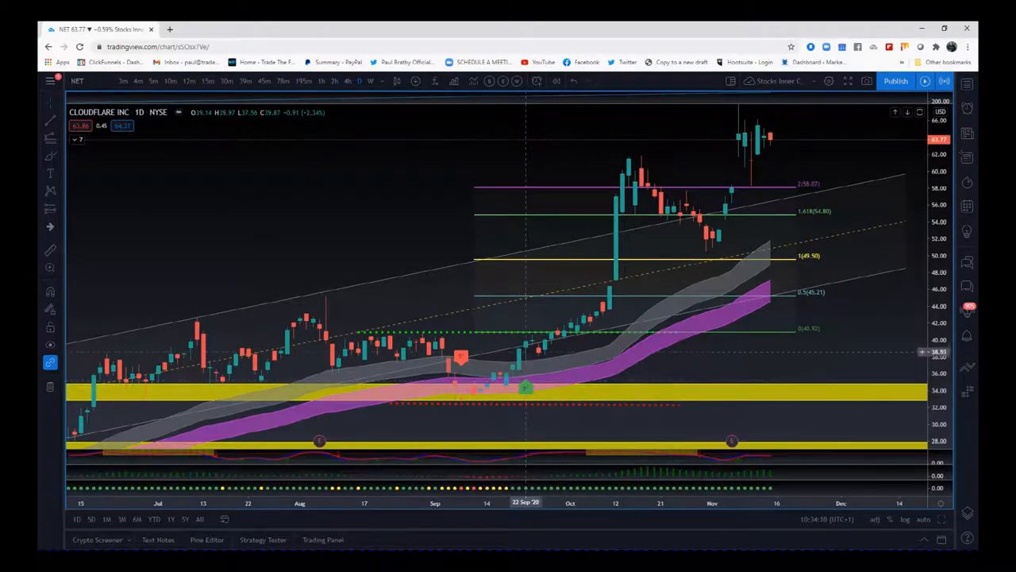
pyautogui.moveTo(642, 346)
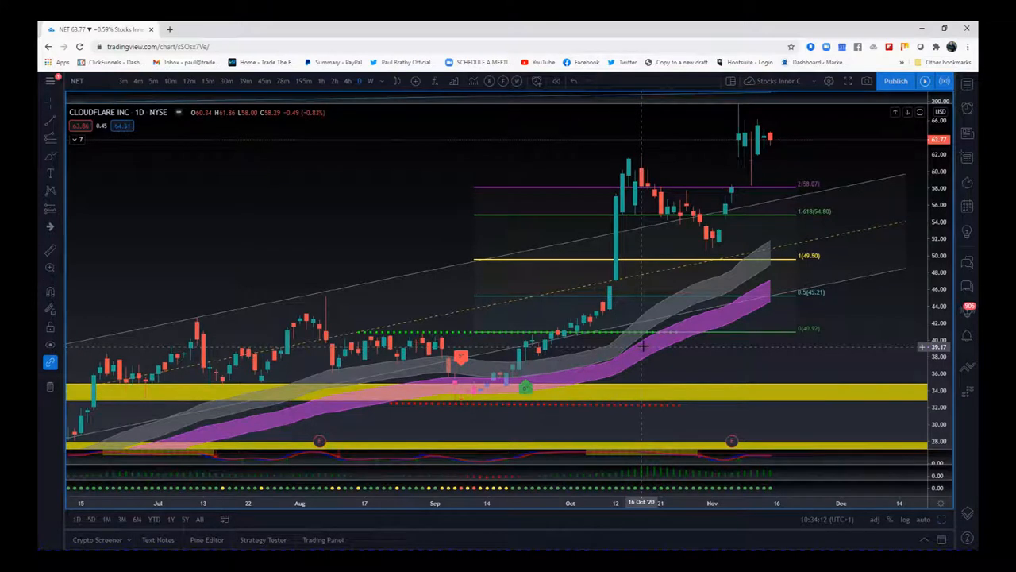